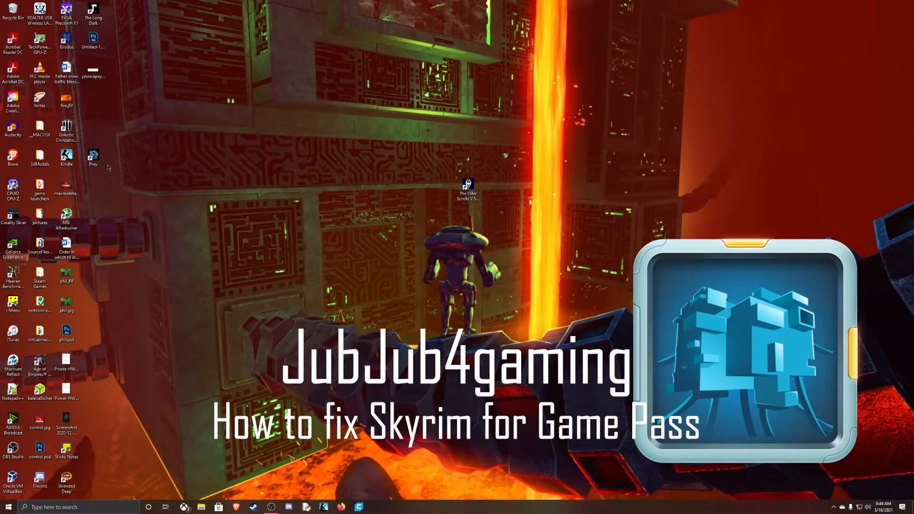
{"action": "mouse_move", "coordinate": [115, 180]}
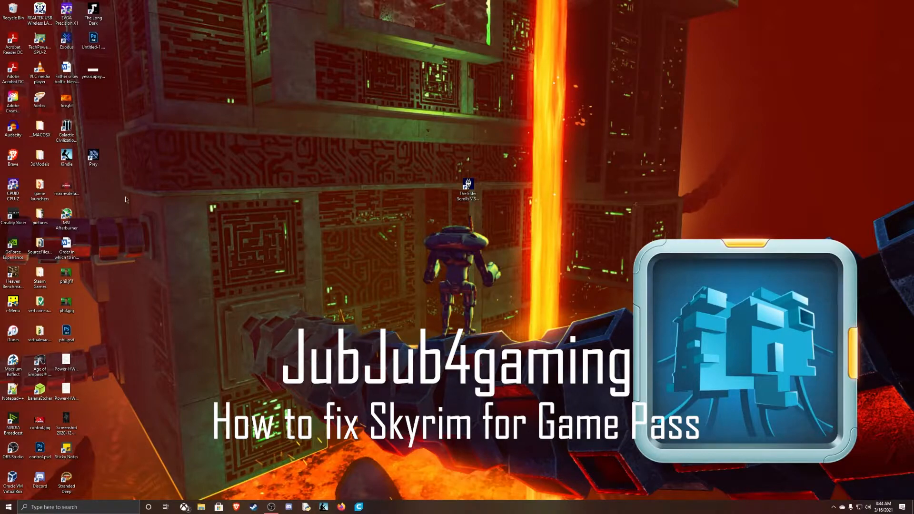
{"action": "mouse_move", "coordinate": [139, 213]}
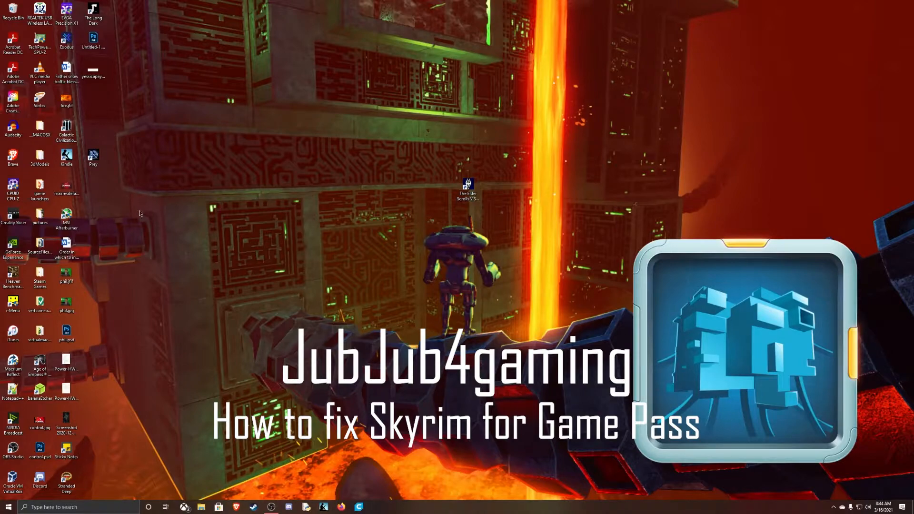
{"action": "mouse_move", "coordinate": [204, 432]}
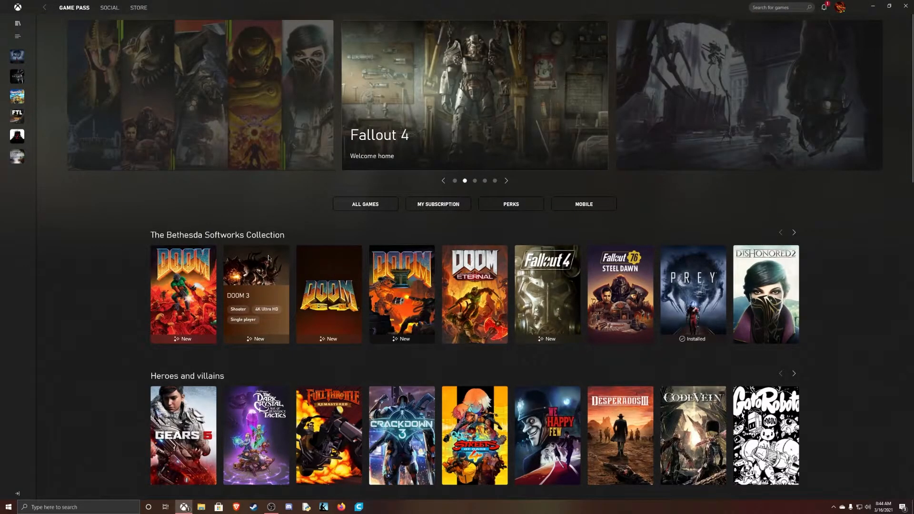
Expand the DOOM 3 tile in the Bethesda Softworks Collection to show its install option
{"action": "left_click", "coordinate": [256, 294]}
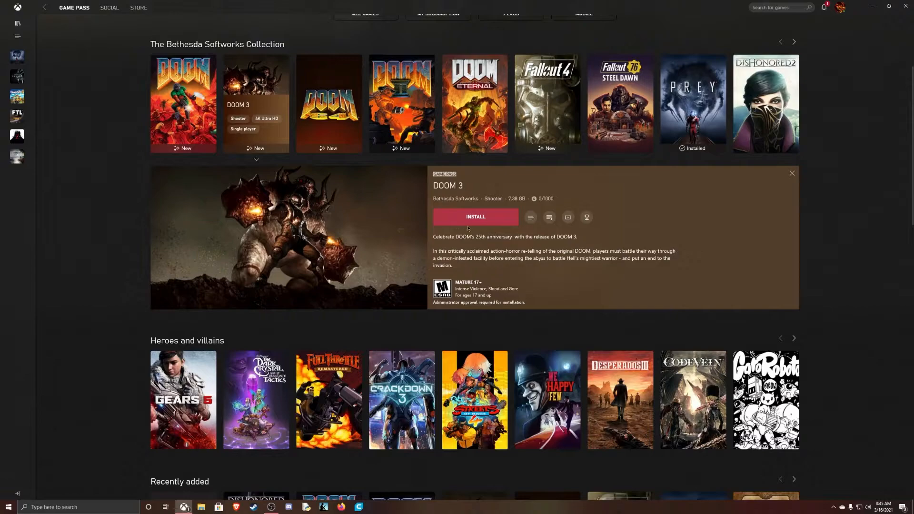
{"action": "mouse_move", "coordinate": [621, 340]}
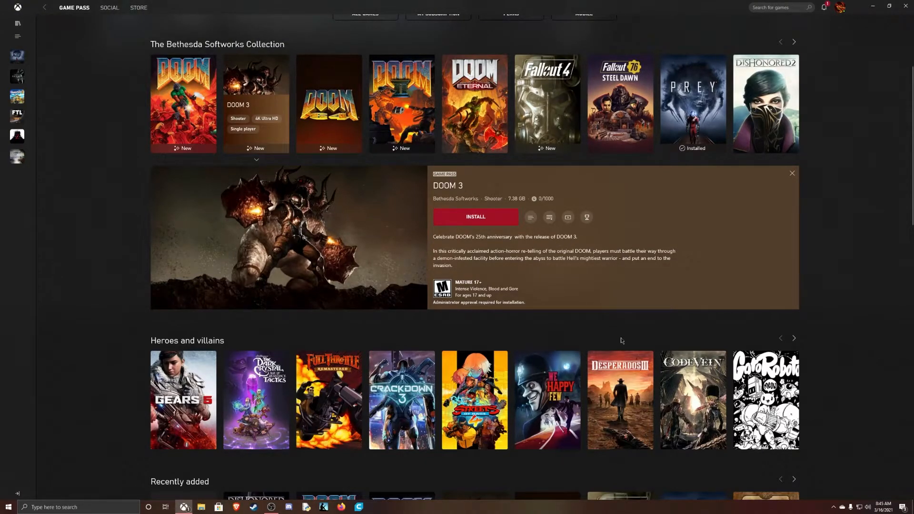
{"action": "scroll", "scroll_direction": "up", "scroll_amount": 3}
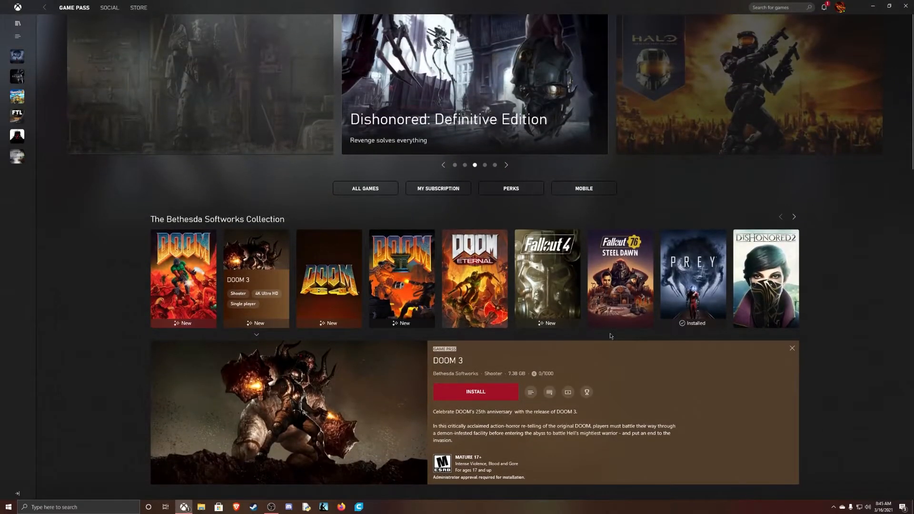
{"action": "mouse_move", "coordinate": [591, 336]}
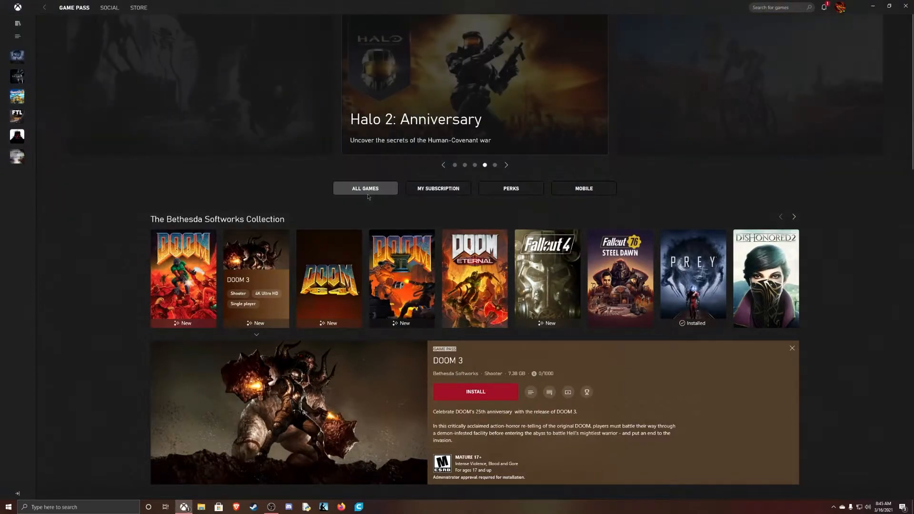
Switch to the All PC Games catalogue and browse its listings
{"action": "left_click", "coordinate": [364, 189]}
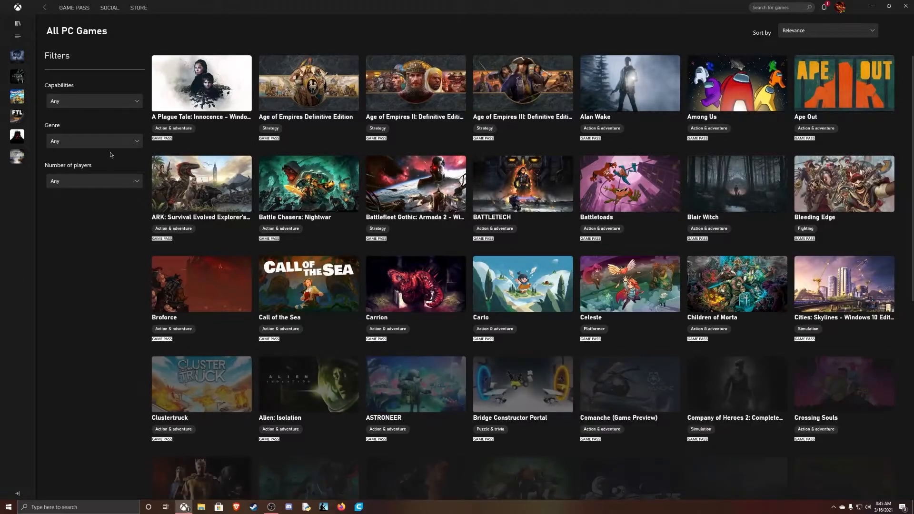
{"action": "scroll", "scroll_direction": "down", "scroll_amount": 3}
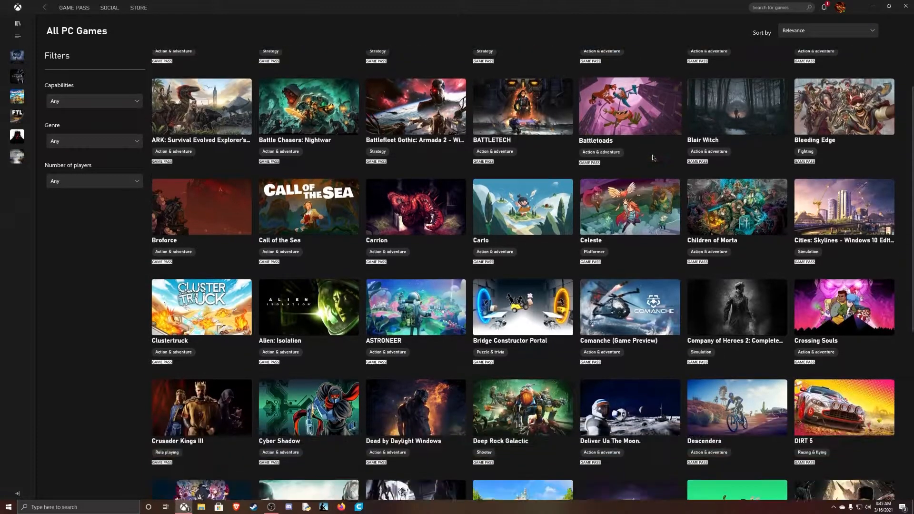
{"action": "scroll", "scroll_direction": "down", "scroll_amount": 3}
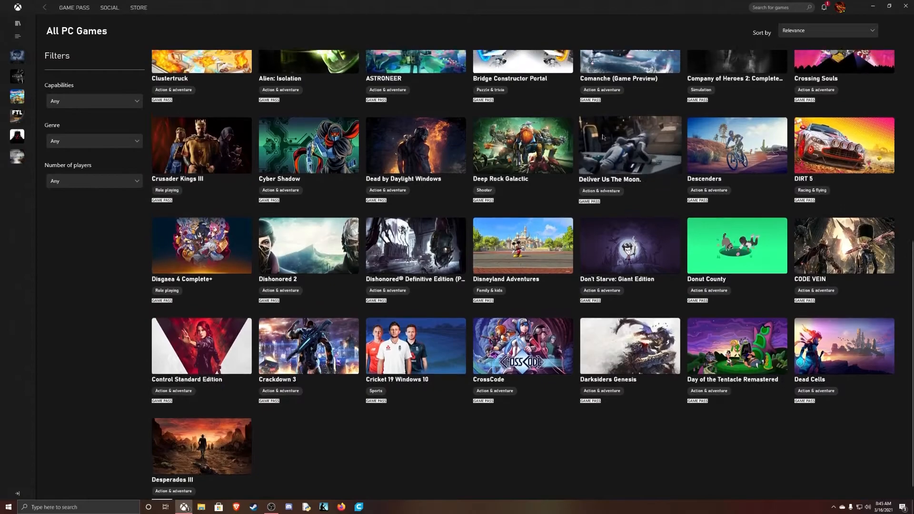
{"action": "scroll", "scroll_direction": "up", "scroll_amount": 3}
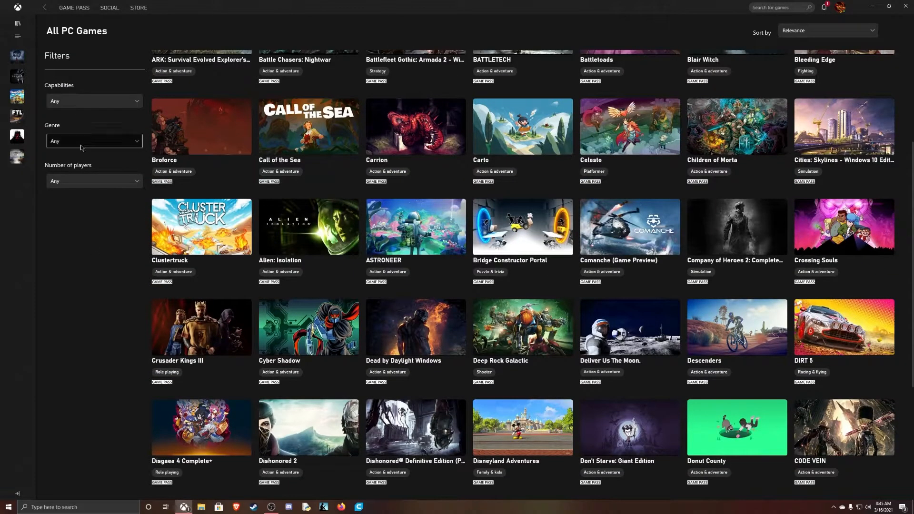
Filter the catalogue by Genre to Role playing and browse the RPG results
{"action": "left_click", "coordinate": [94, 141]}
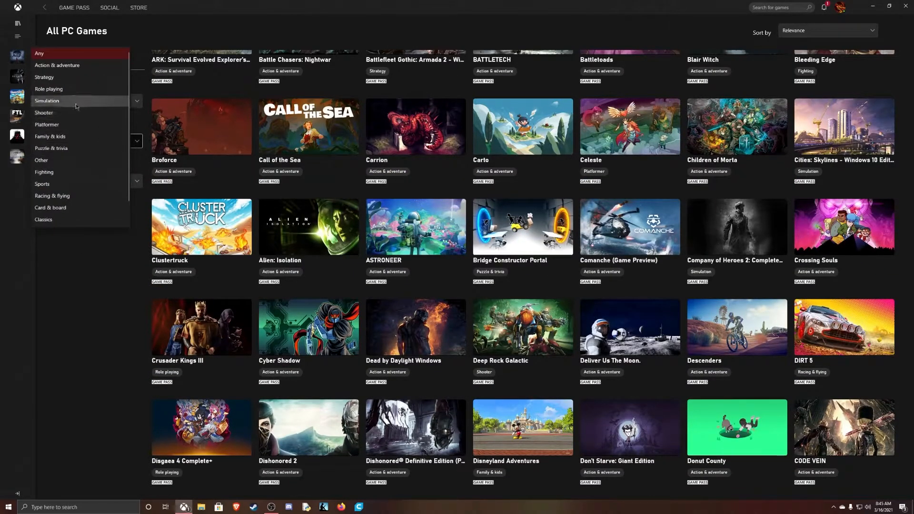
{"action": "left_click", "coordinate": [48, 89]}
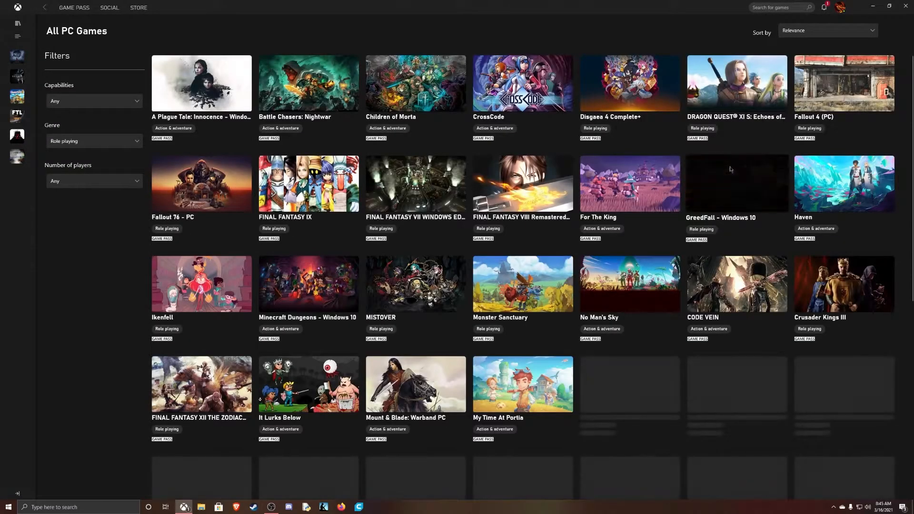
{"action": "scroll", "scroll_direction": "down", "scroll_amount": 3}
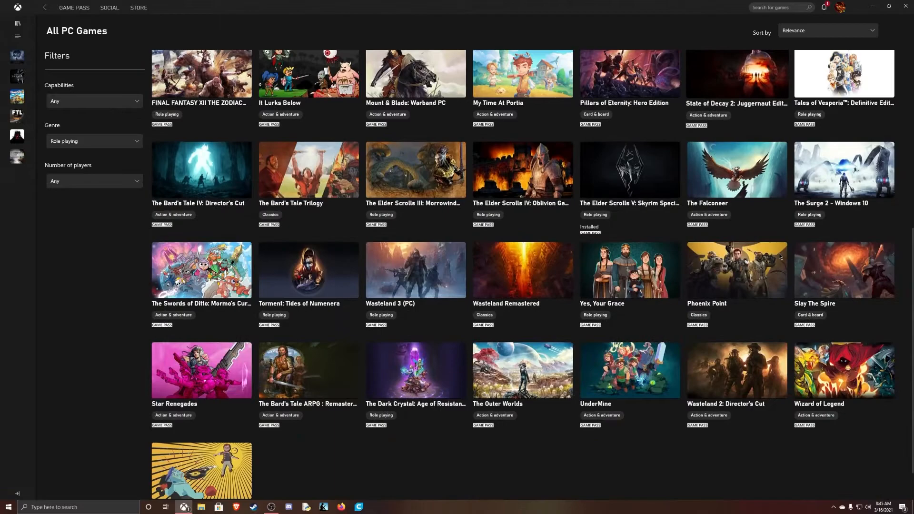
{"action": "scroll", "scroll_direction": "down", "scroll_amount": 3}
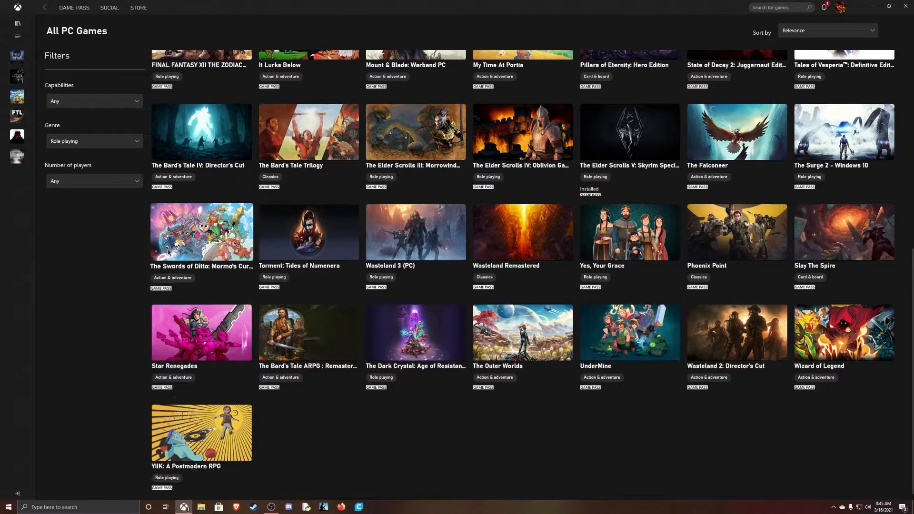
{"action": "scroll", "scroll_direction": "up", "scroll_amount": 3}
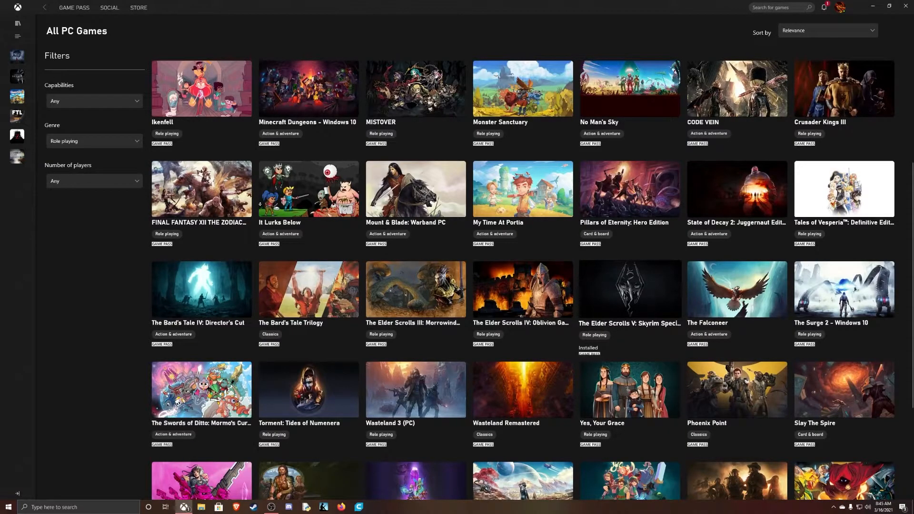
{"action": "mouse_move", "coordinate": [659, 281]}
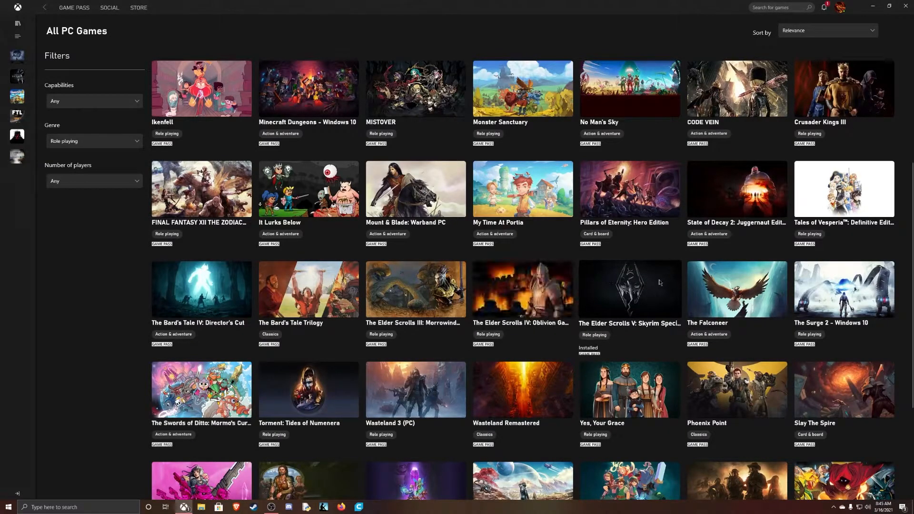
Bring up the Skyrim Special Edition store page and view its reviews and system requirements
{"action": "left_click", "coordinate": [629, 289]}
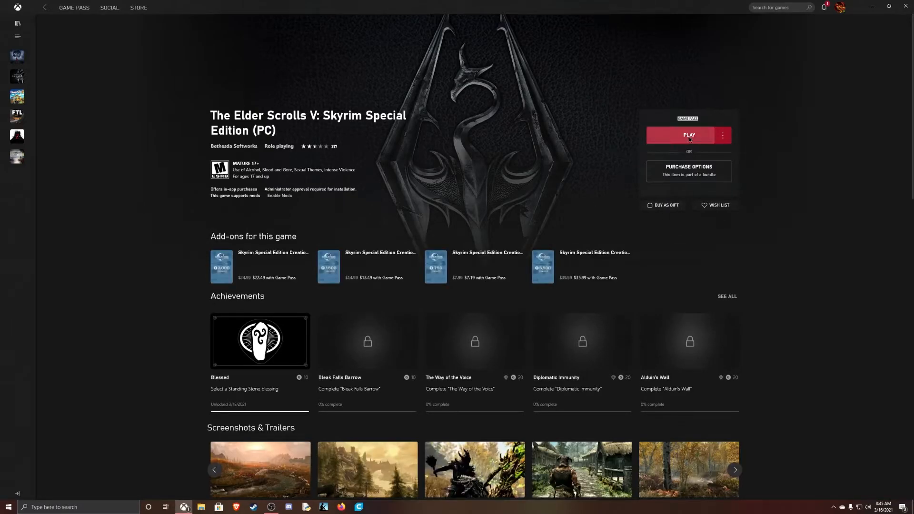
{"action": "mouse_move", "coordinate": [160, 255]}
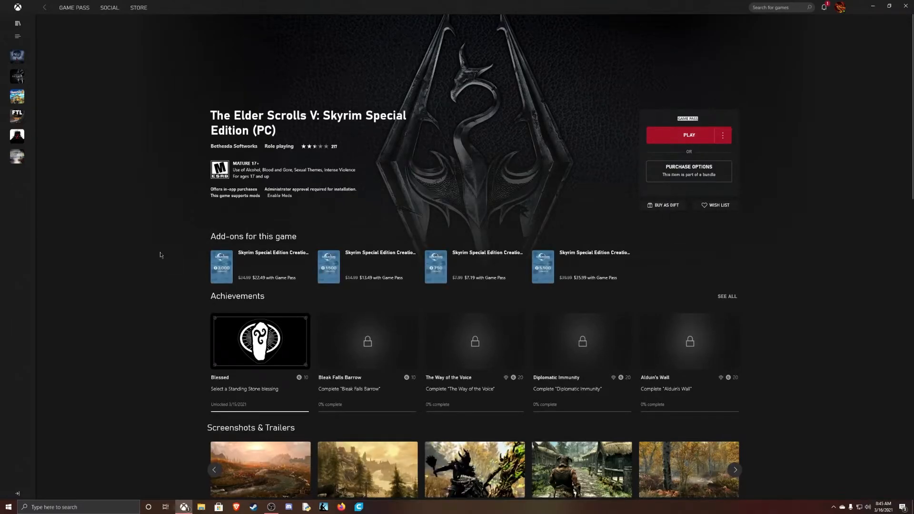
{"action": "scroll", "scroll_direction": "down", "scroll_amount": 3}
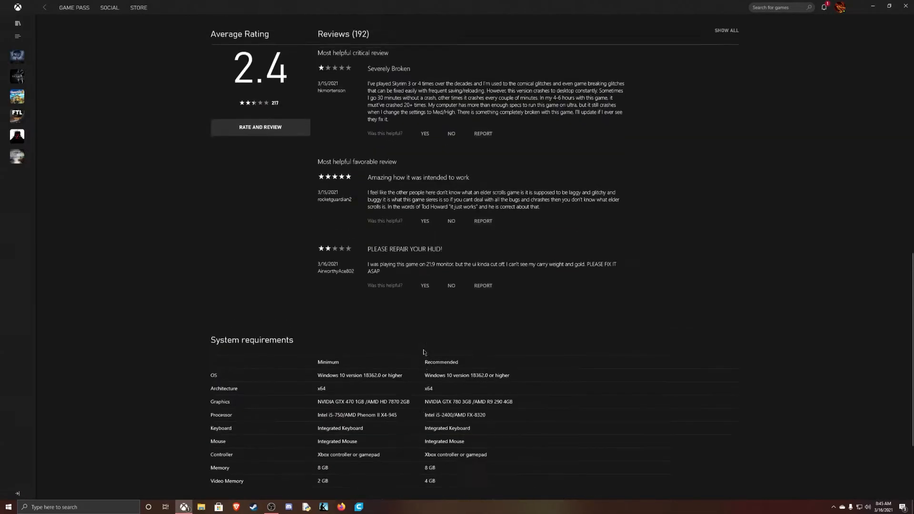
{"action": "scroll", "scroll_direction": "up", "scroll_amount": 3}
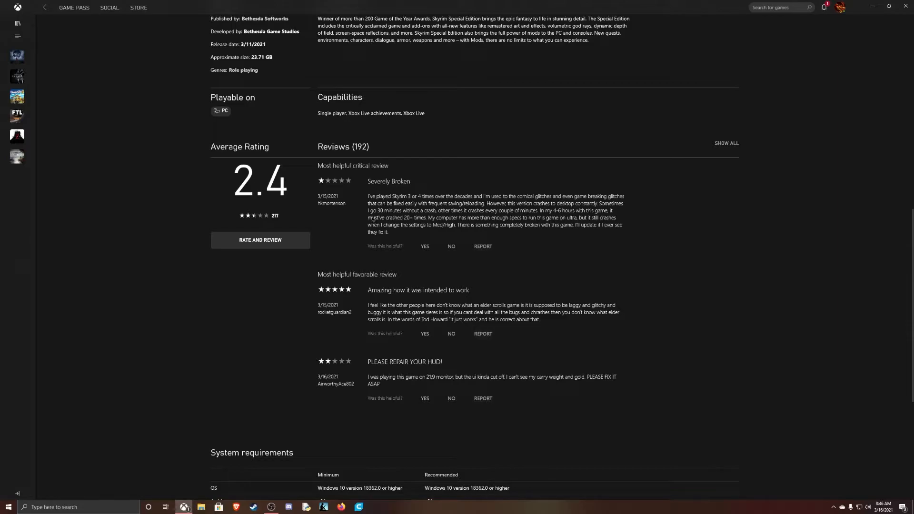
{"action": "mouse_move", "coordinate": [441, 264]}
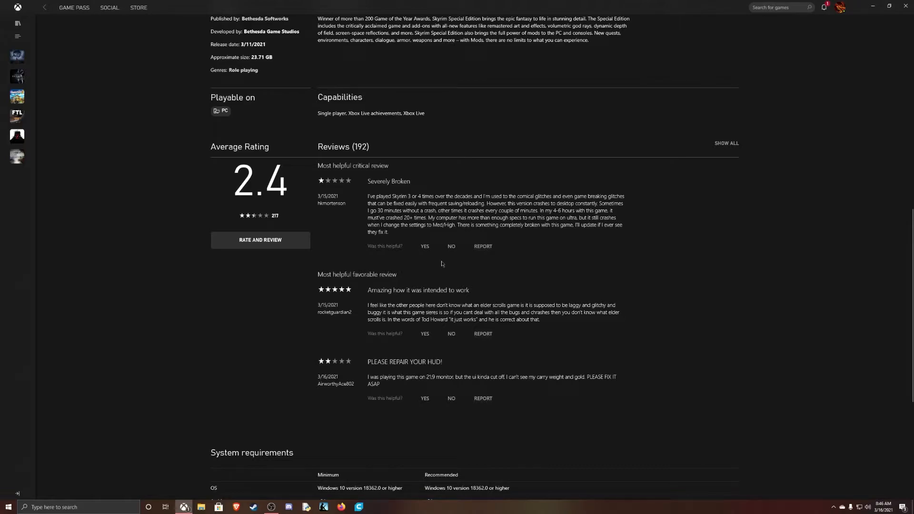
{"action": "mouse_move", "coordinate": [497, 354]}
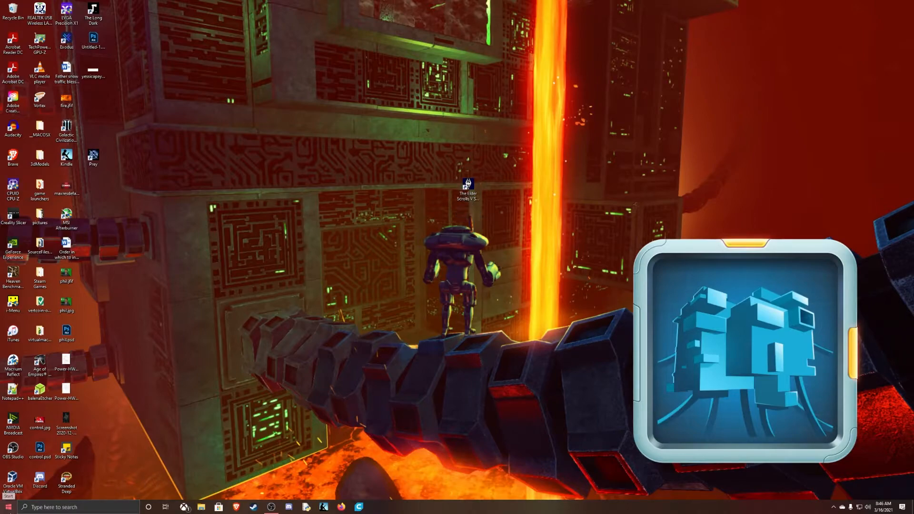
Reach the Gaming section of Windows Settings via the Start button's system menu
{"action": "right_click", "coordinate": [4, 506]}
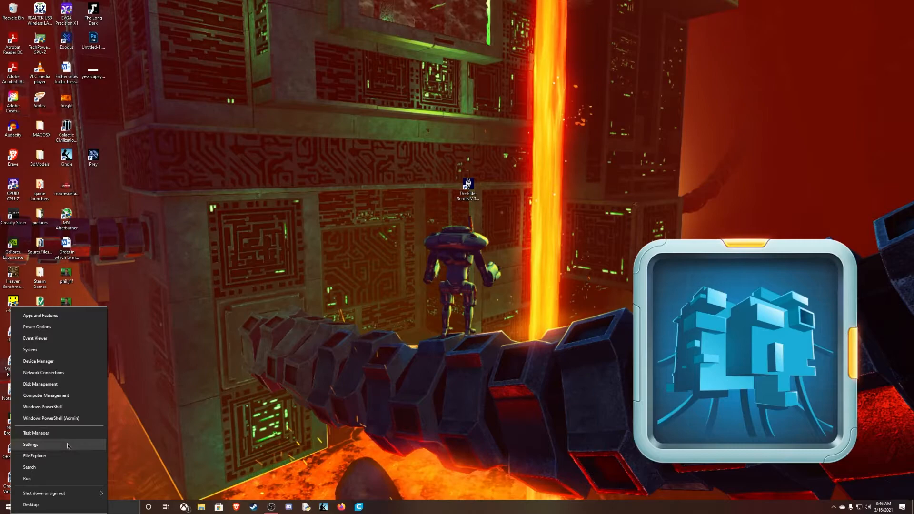
{"action": "left_click", "coordinate": [30, 445]}
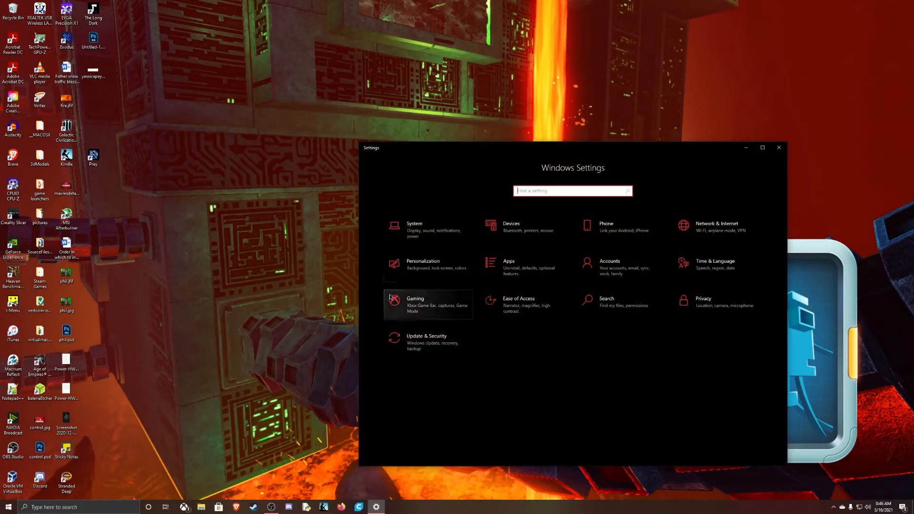
{"action": "left_click", "coordinate": [416, 304]}
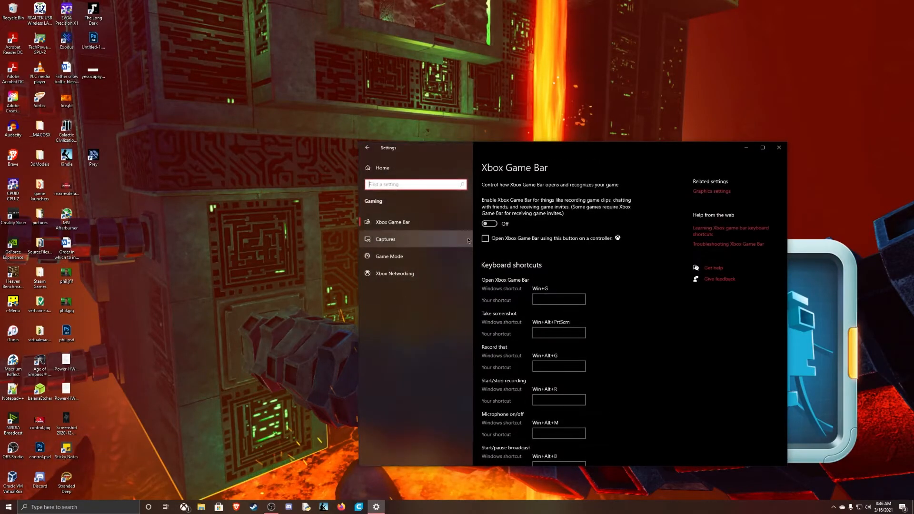
{"action": "mouse_move", "coordinate": [502, 229]}
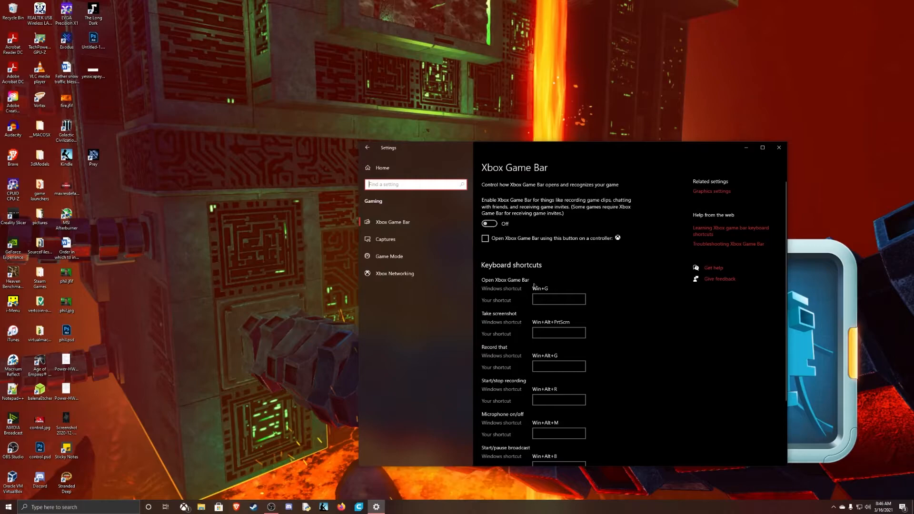
{"action": "mouse_move", "coordinate": [650, 341]}
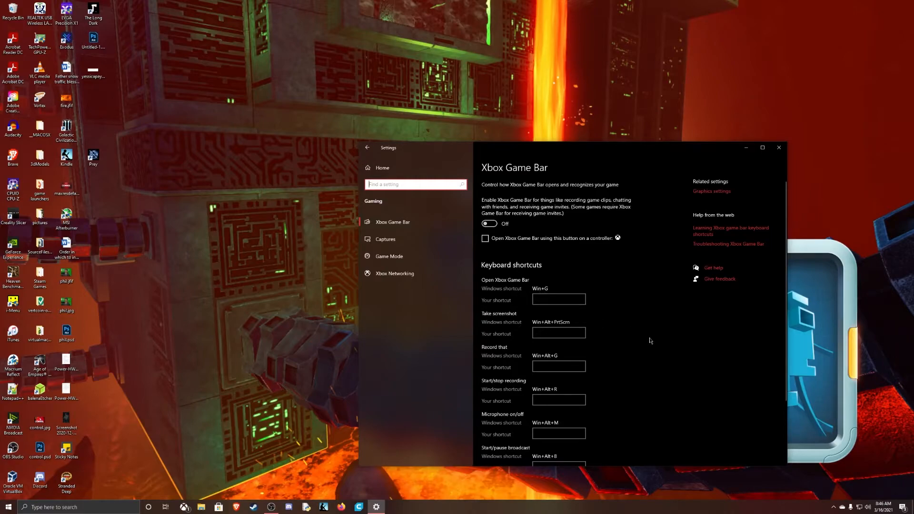
{"action": "mouse_move", "coordinate": [640, 352]}
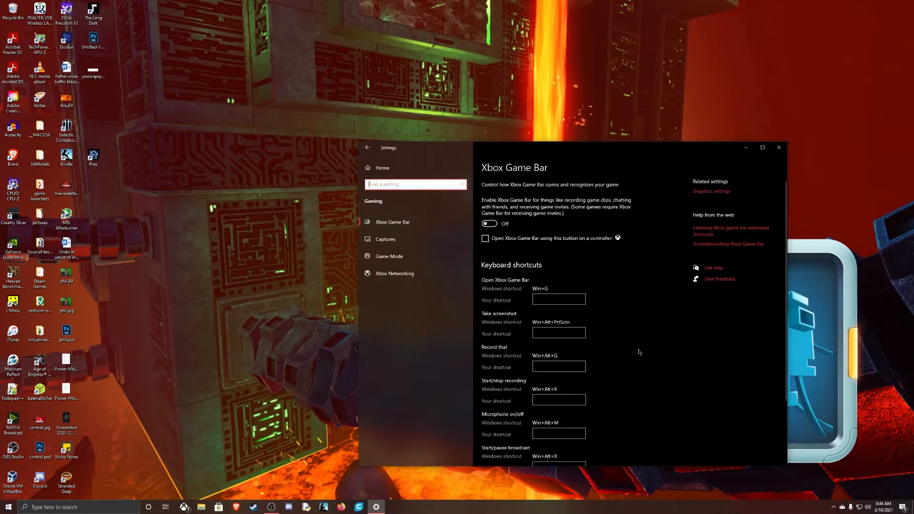
{"action": "mouse_move", "coordinate": [504, 260]}
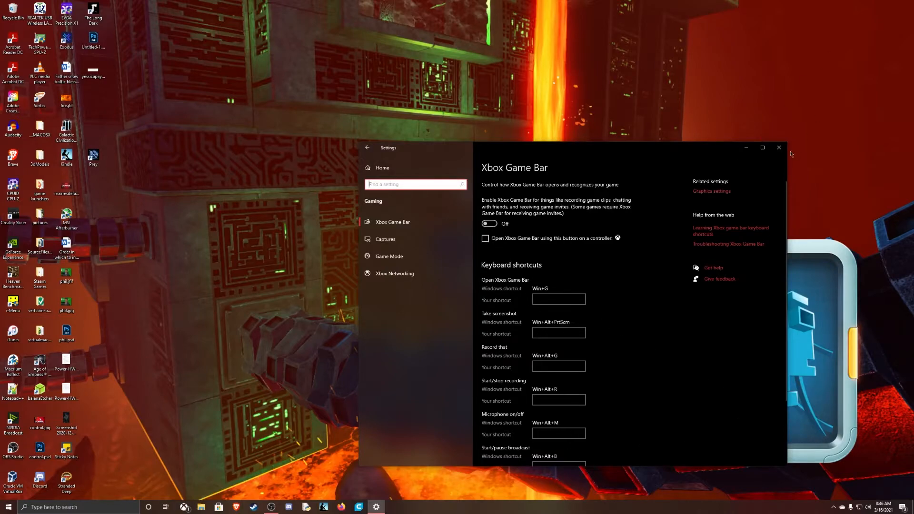
Leave Xbox Game Bar Off and close Windows Settings
{"action": "left_click", "coordinate": [778, 148]}
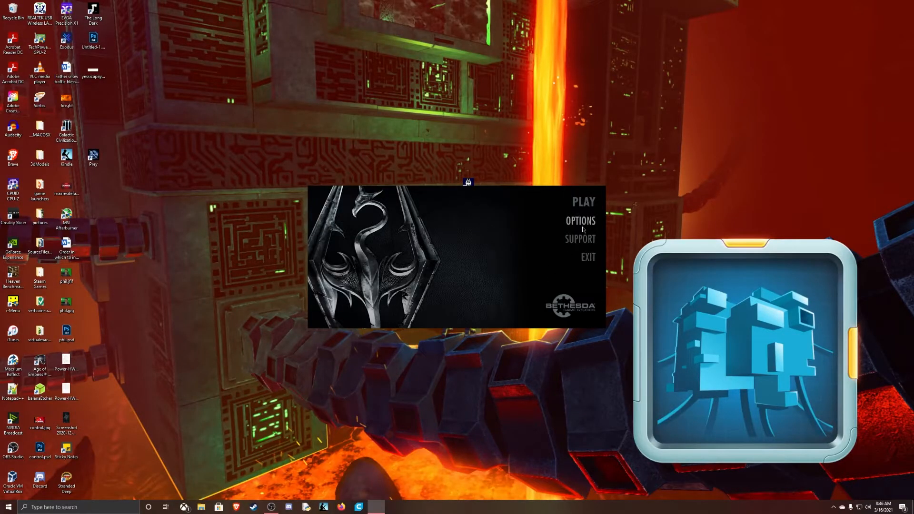
In the launcher's graphics options, toggle Windowed Mode so Windowed and Borderless are both checked
{"action": "left_click", "coordinate": [579, 221]}
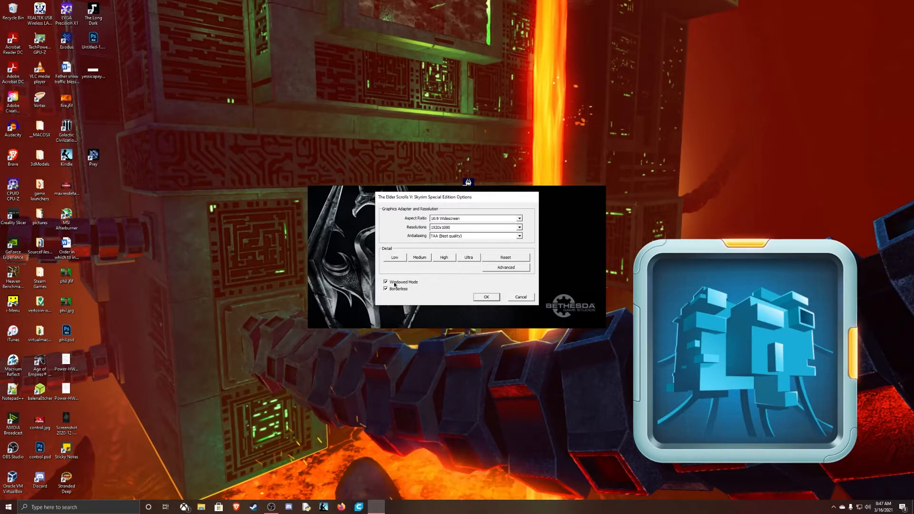
{"action": "left_click", "coordinate": [386, 282]}
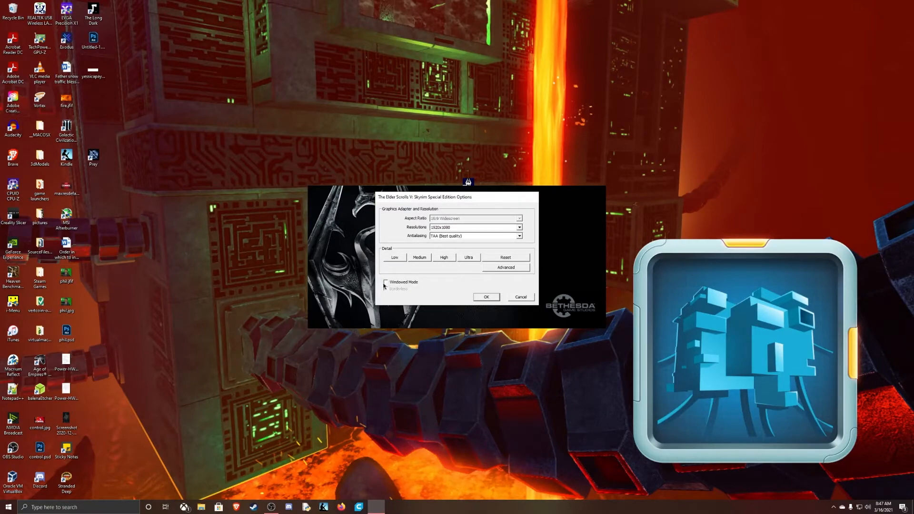
{"action": "left_click", "coordinate": [384, 282]}
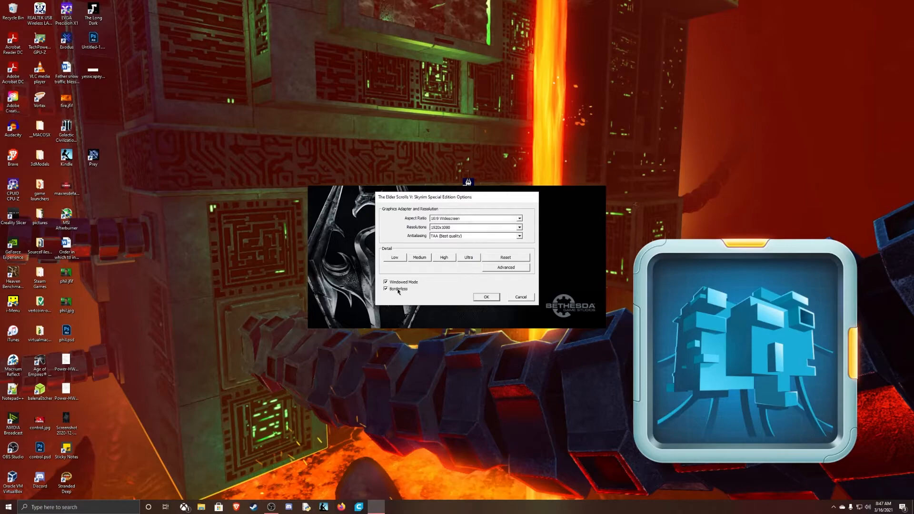
{"action": "mouse_move", "coordinate": [413, 299]}
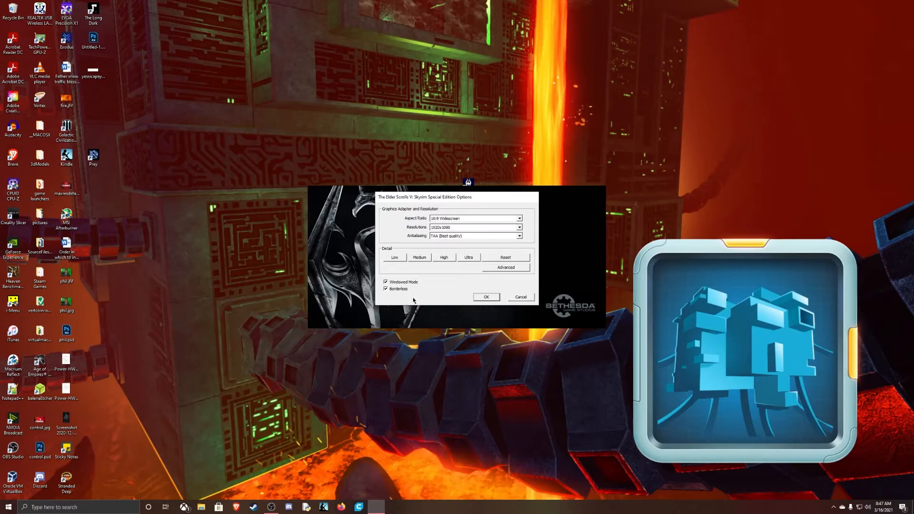
{"action": "mouse_move", "coordinate": [434, 300]}
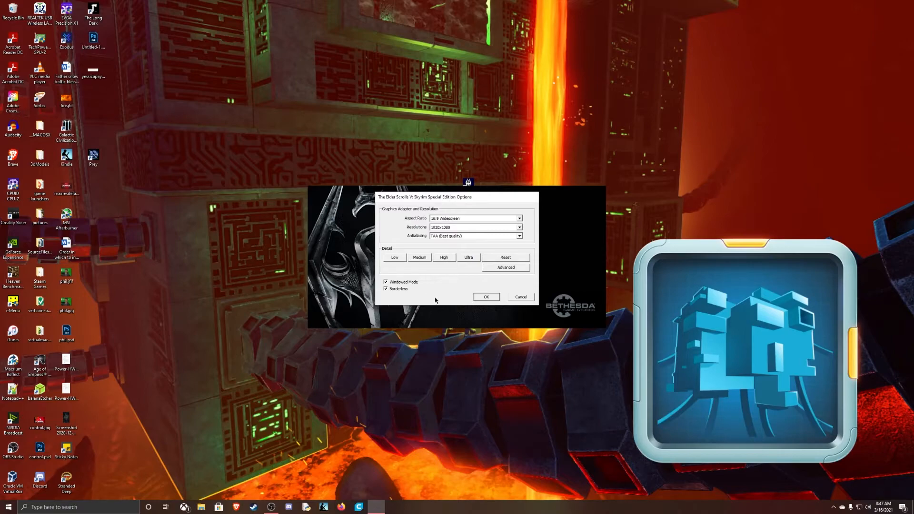
{"action": "mouse_move", "coordinate": [412, 342]}
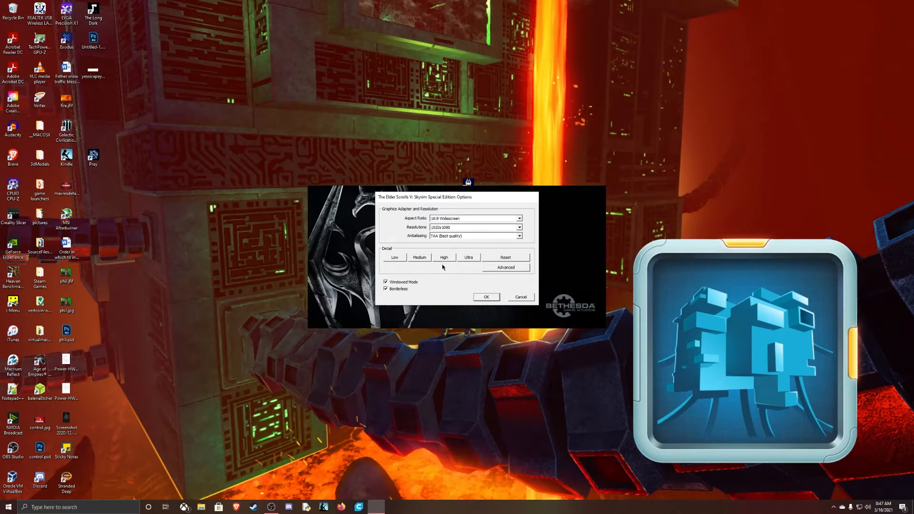
Set detail to Ultra, accept the Ultra Quality notice and save the options with OK
{"action": "left_click", "coordinate": [469, 257]}
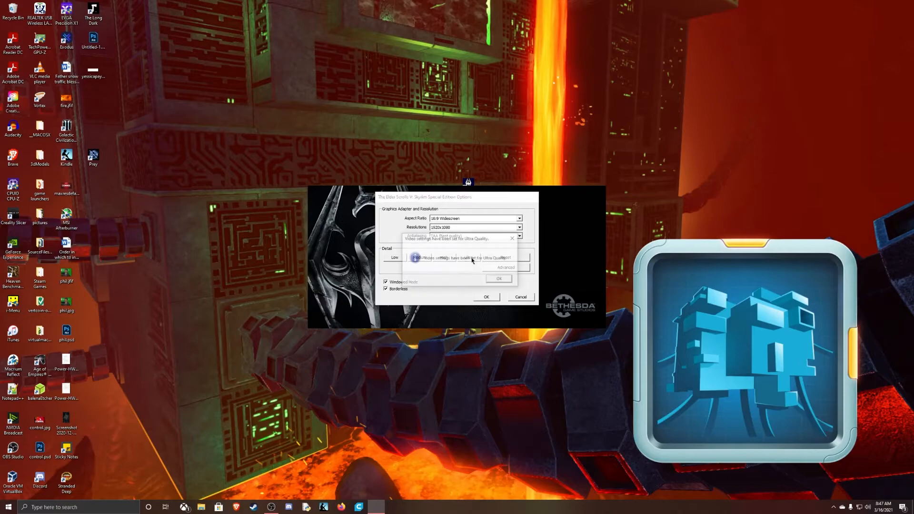
{"action": "left_click", "coordinate": [498, 278]}
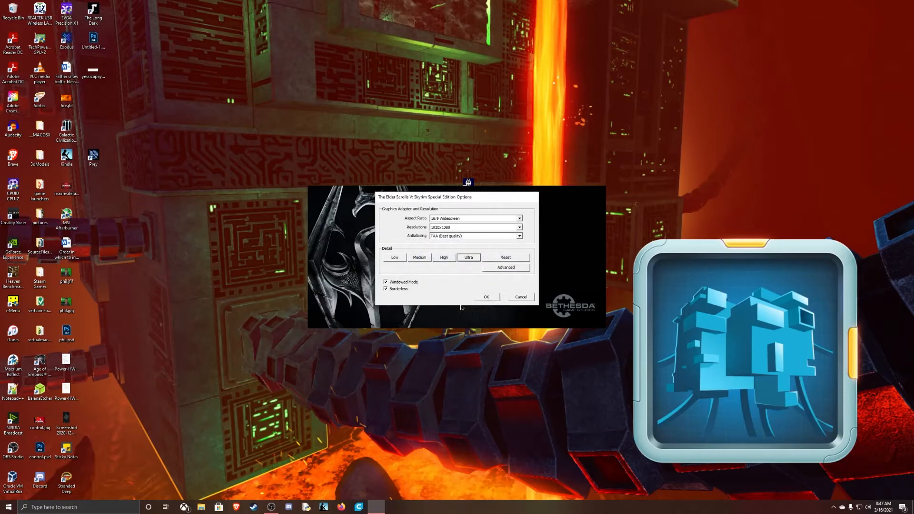
{"action": "mouse_move", "coordinate": [453, 278]}
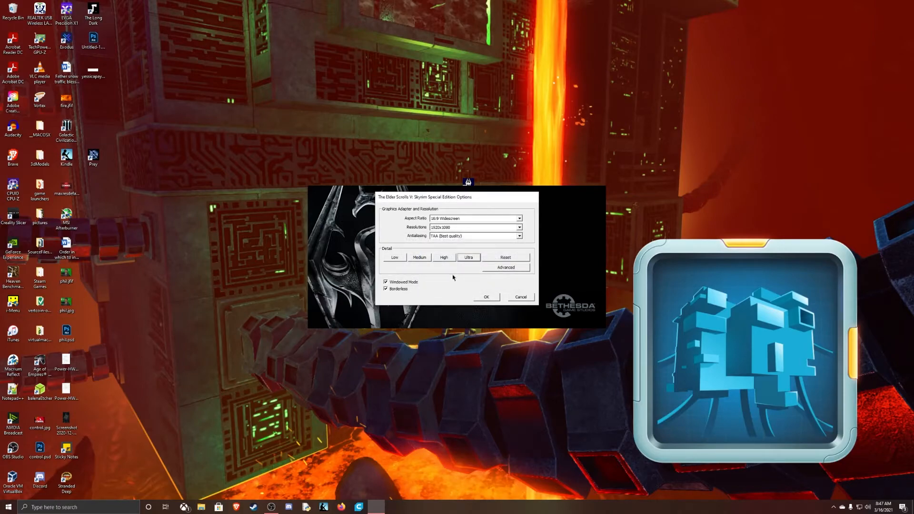
{"action": "mouse_move", "coordinate": [500, 248]}
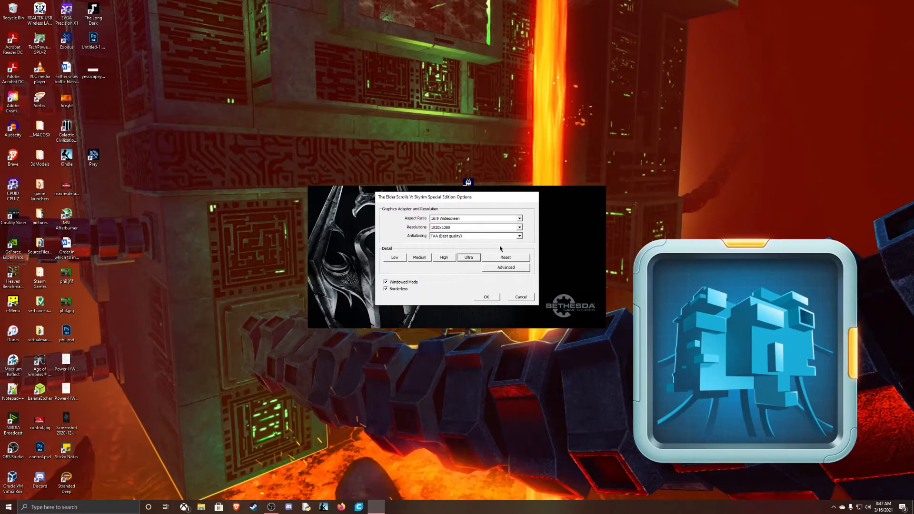
{"action": "mouse_move", "coordinate": [490, 301]}
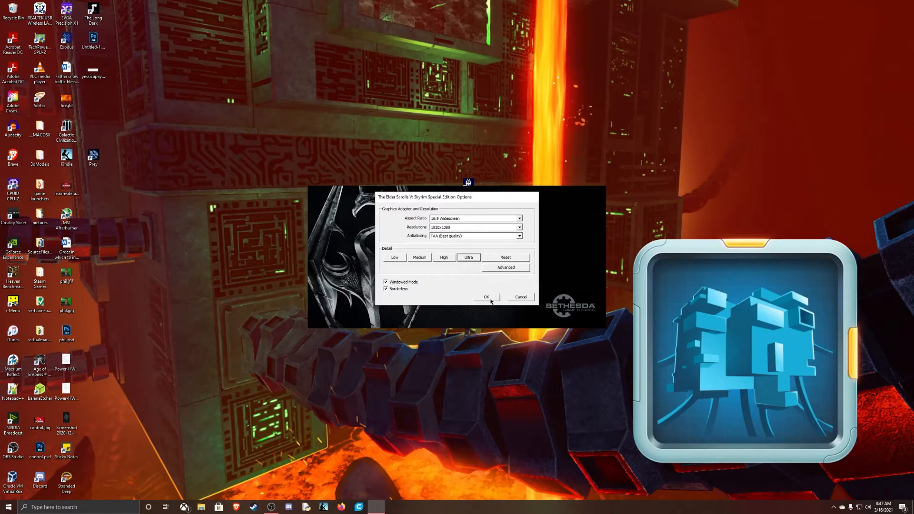
{"action": "left_click", "coordinate": [485, 297]}
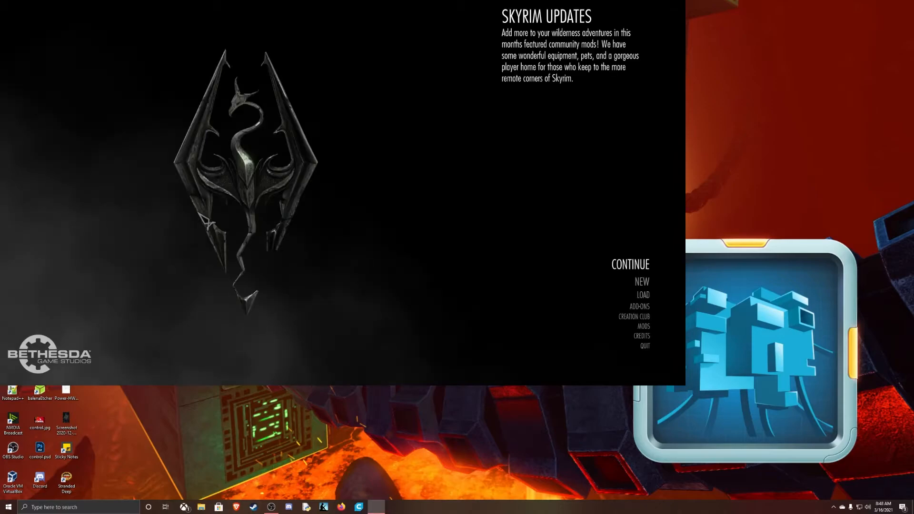
{"action": "mouse_move", "coordinate": [640, 281]}
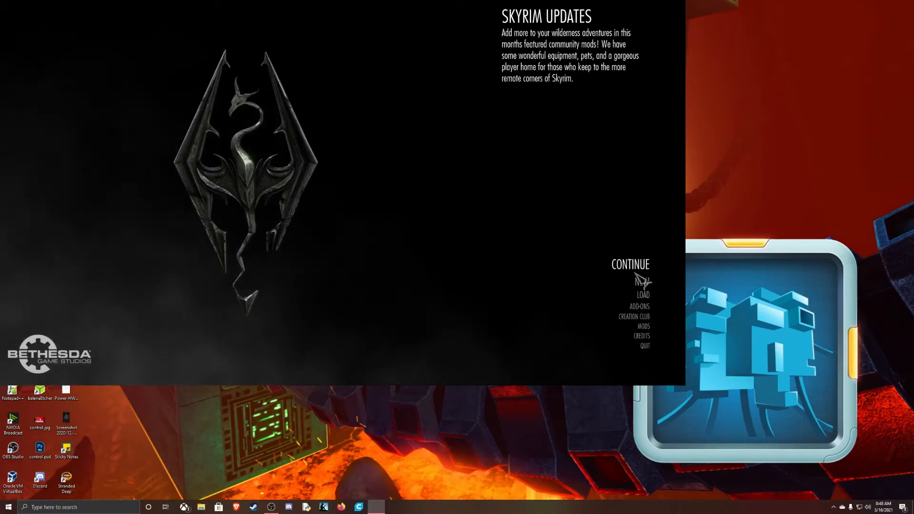
{"action": "mouse_move", "coordinate": [108, 160]}
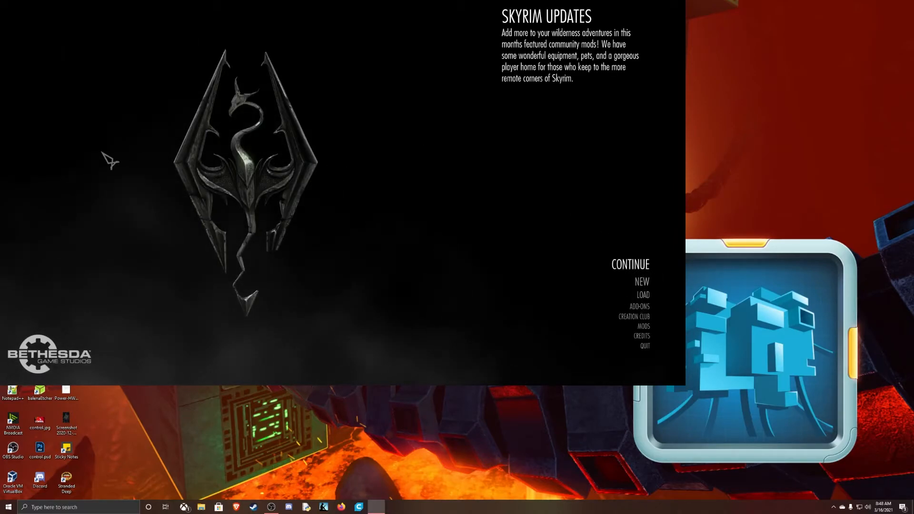
{"action": "mouse_move", "coordinate": [577, 308]}
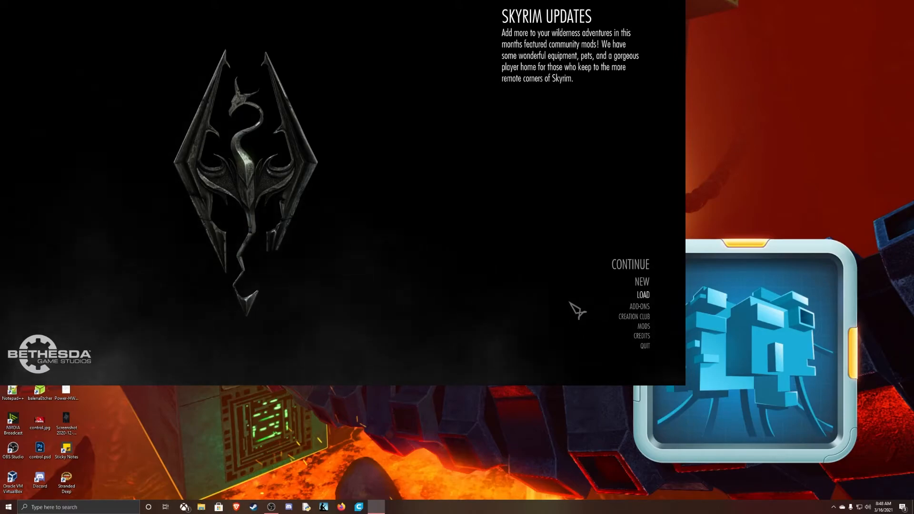
{"action": "mouse_move", "coordinate": [494, 129]}
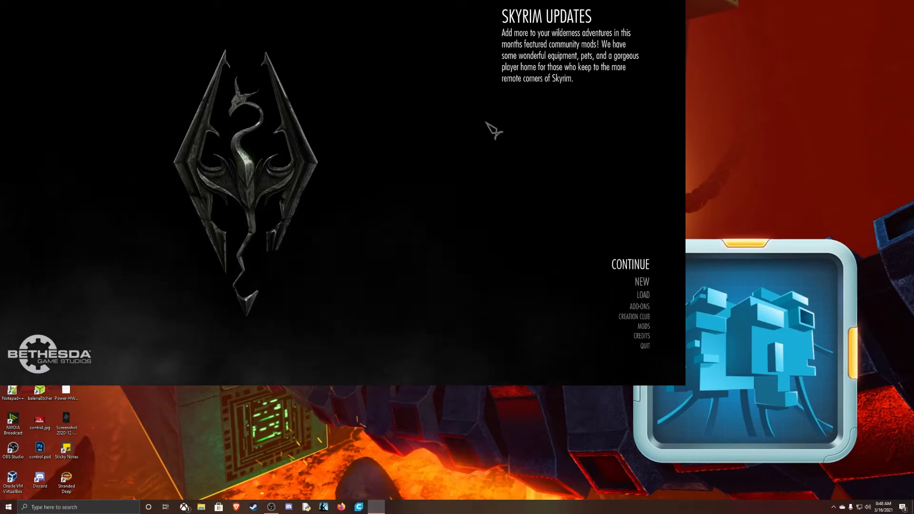
{"action": "mouse_move", "coordinate": [529, 221]}
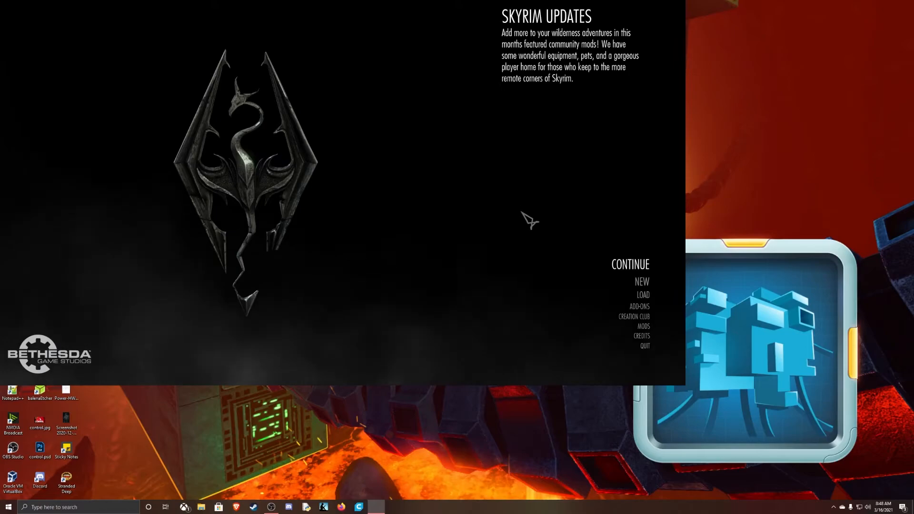
{"action": "mouse_move", "coordinate": [587, 240]}
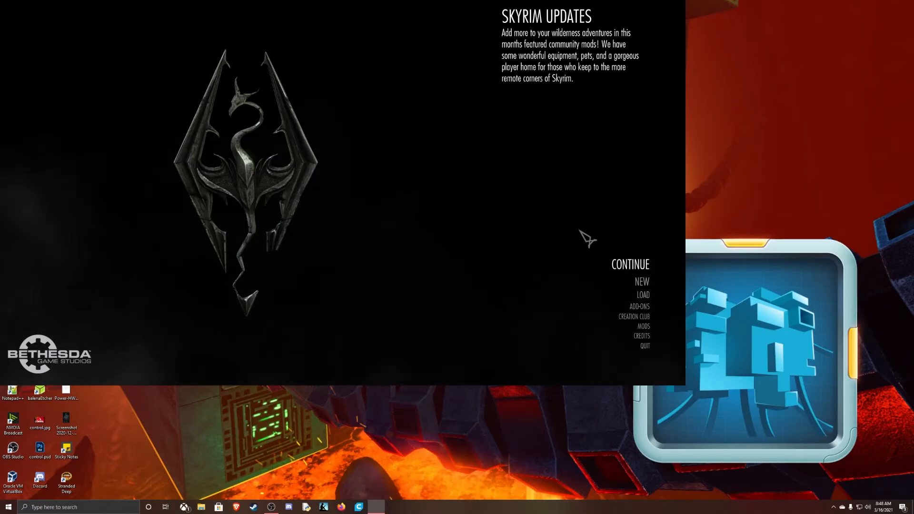
{"action": "mouse_move", "coordinate": [586, 242]}
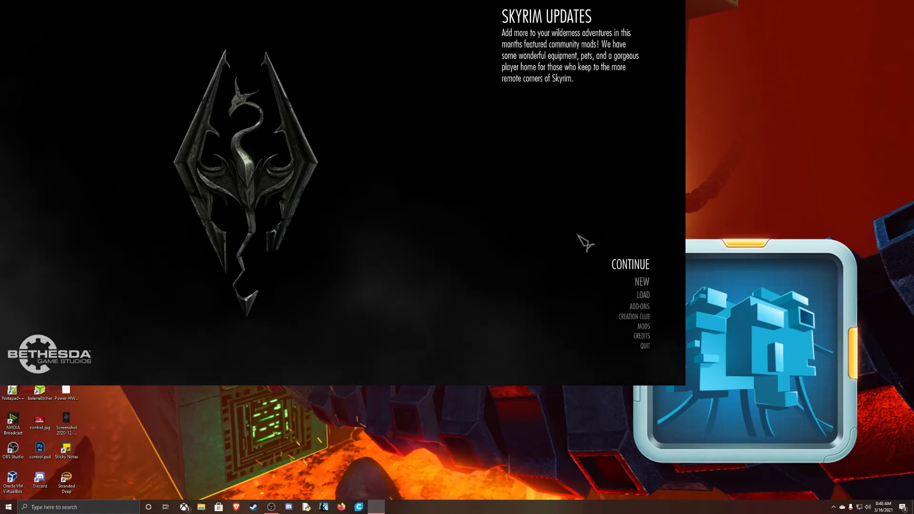
{"action": "mouse_move", "coordinate": [594, 233]}
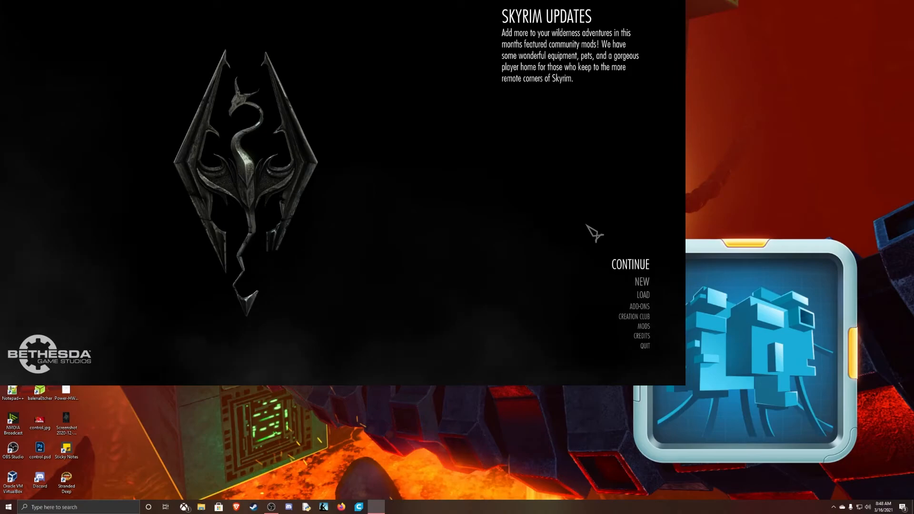
{"action": "mouse_move", "coordinate": [632, 309]}
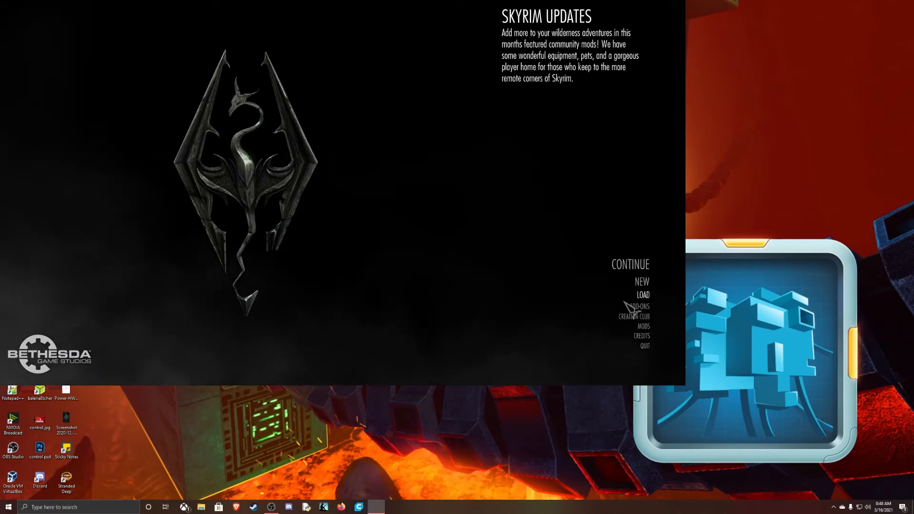
Quit Skyrim from the main menu and confirm quitting to the desktop
{"action": "left_click", "coordinate": [644, 346]}
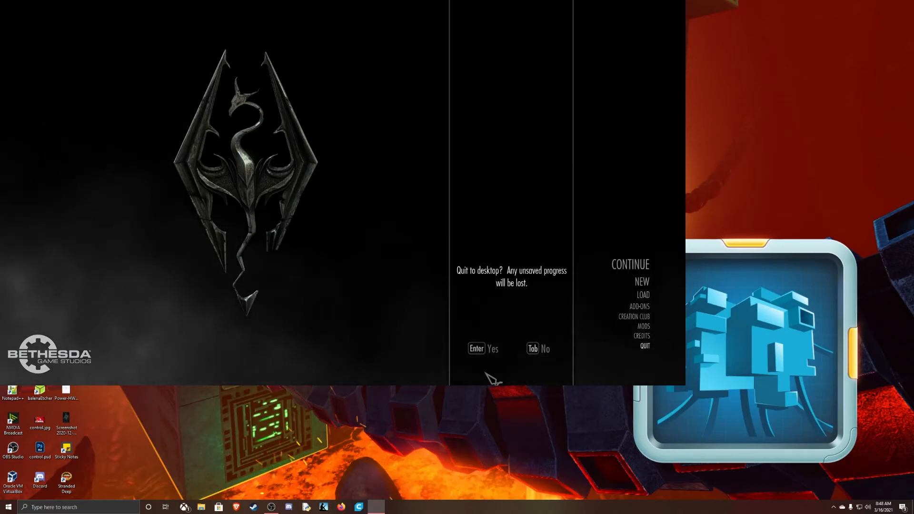
{"action": "mouse_move", "coordinate": [492, 352]}
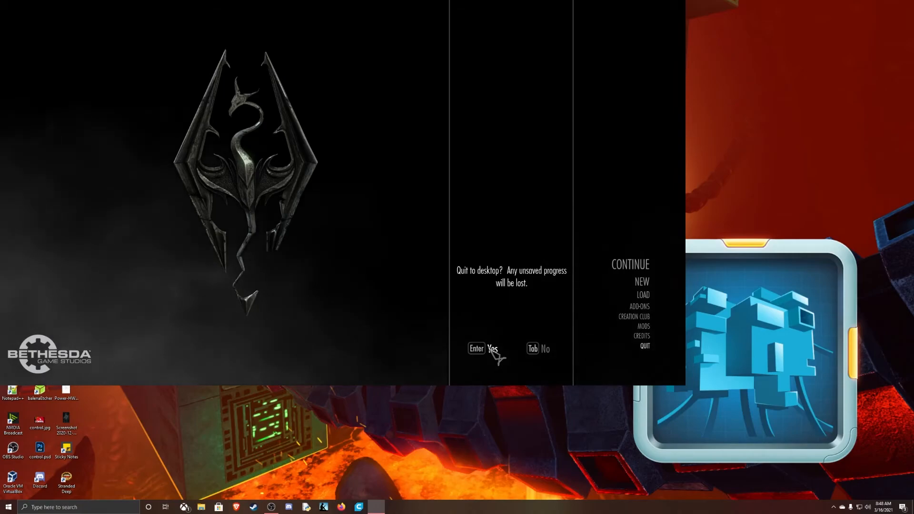
{"action": "left_click", "coordinate": [491, 348]}
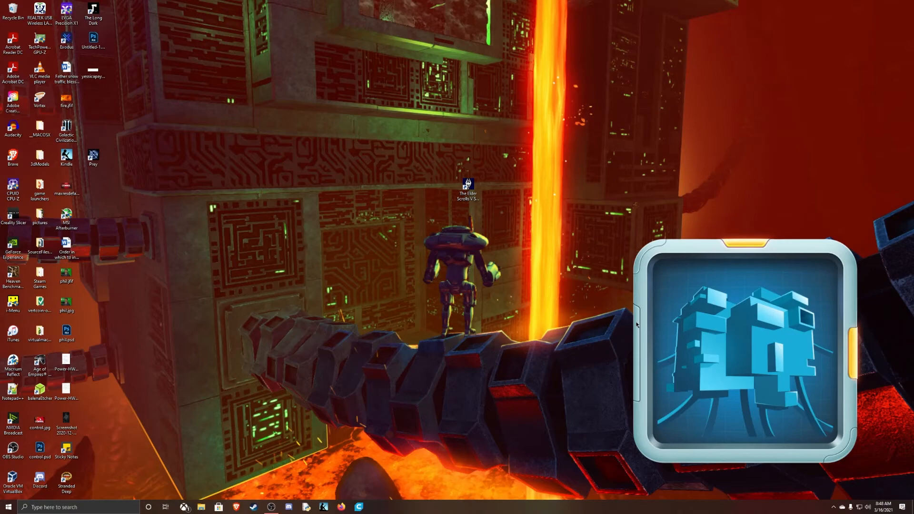
{"action": "mouse_move", "coordinate": [134, 113]}
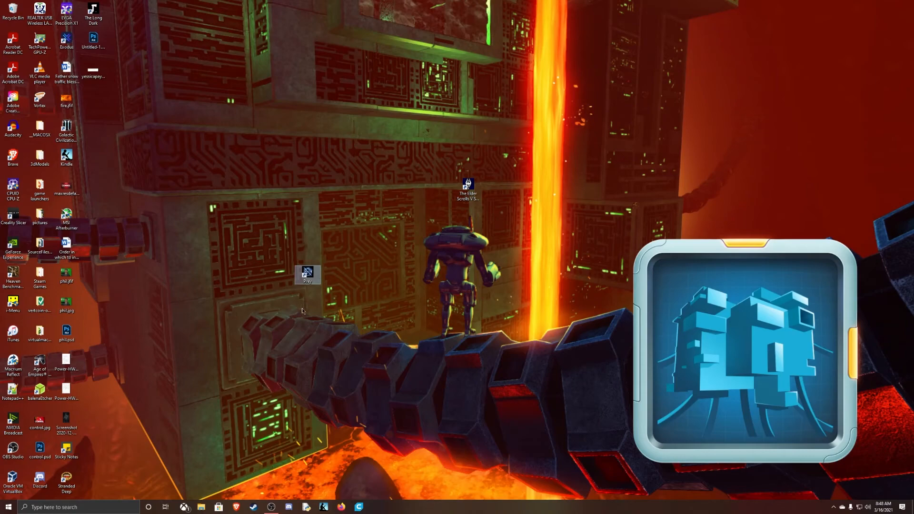
{"action": "mouse_move", "coordinate": [614, 25]}
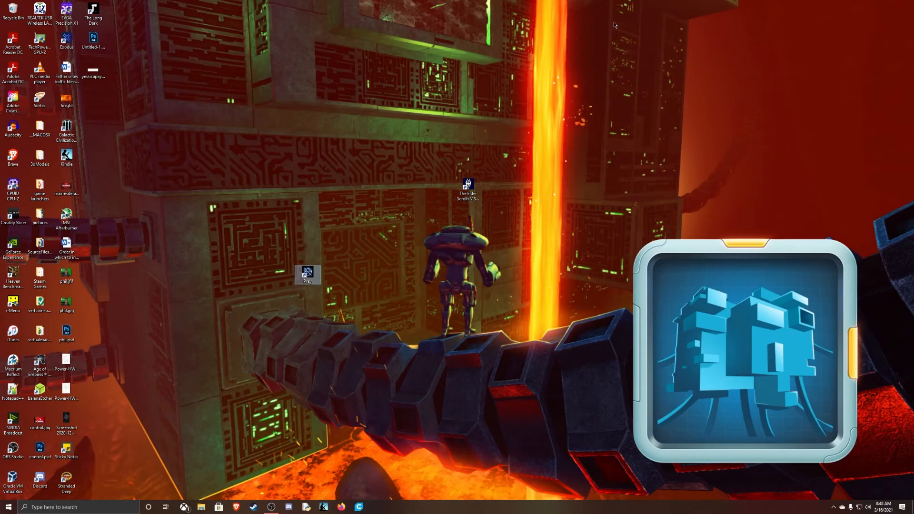
{"action": "mouse_move", "coordinate": [520, 311]}
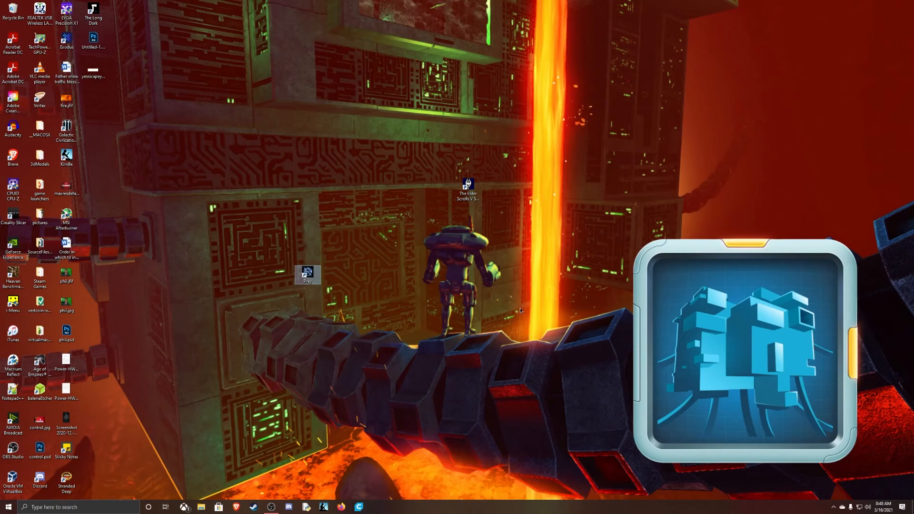